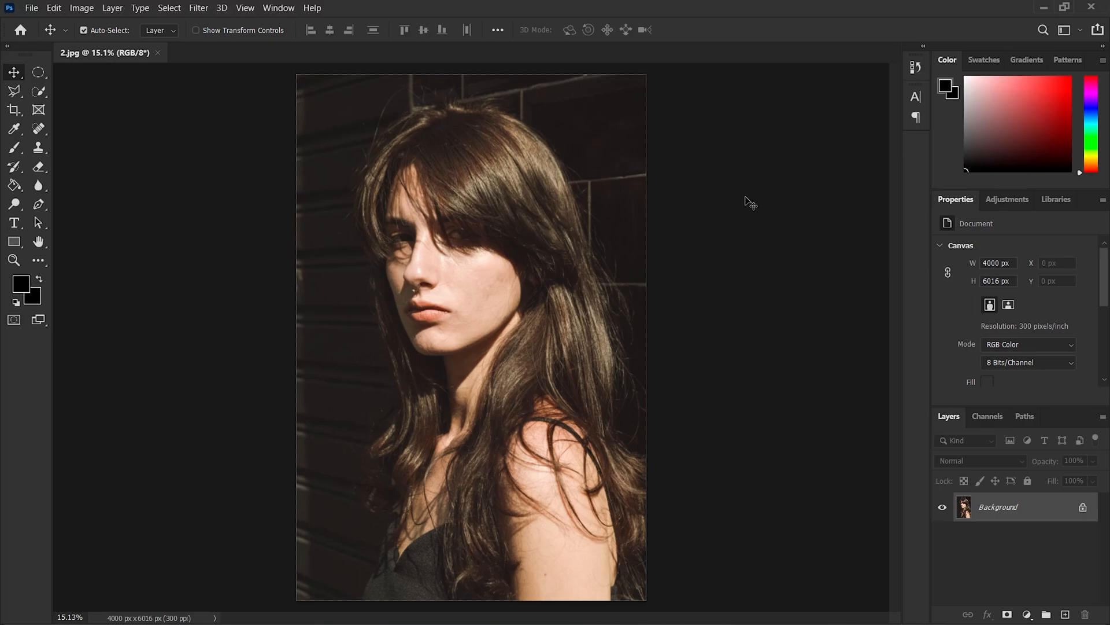
{"action": "mouse_move", "coordinate": [623, 324]}
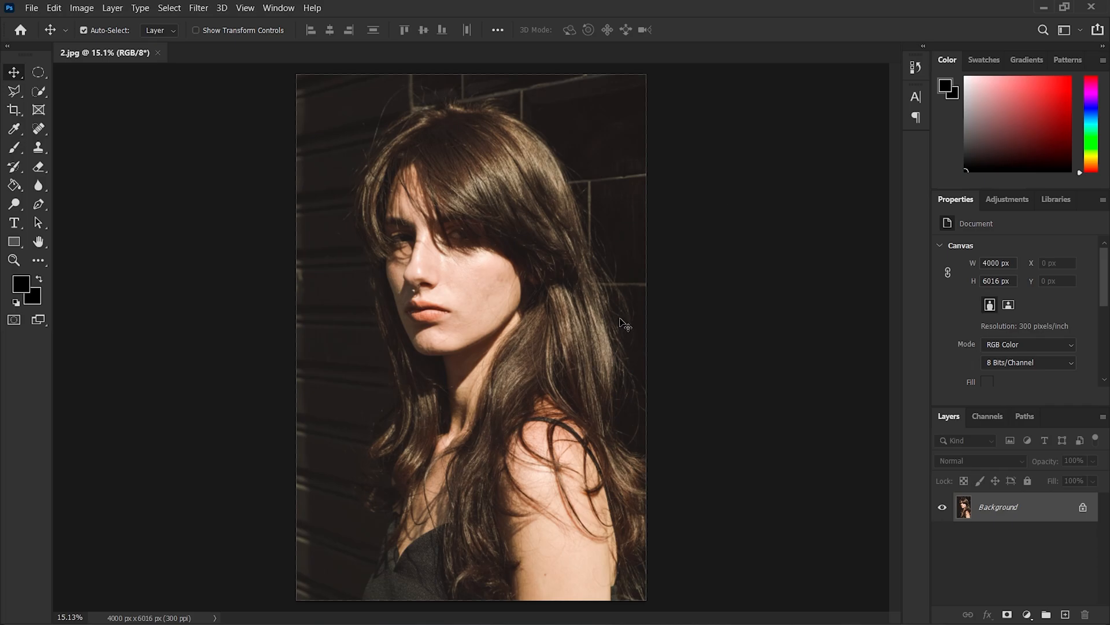
{"action": "mouse_move", "coordinate": [1051, 522]}
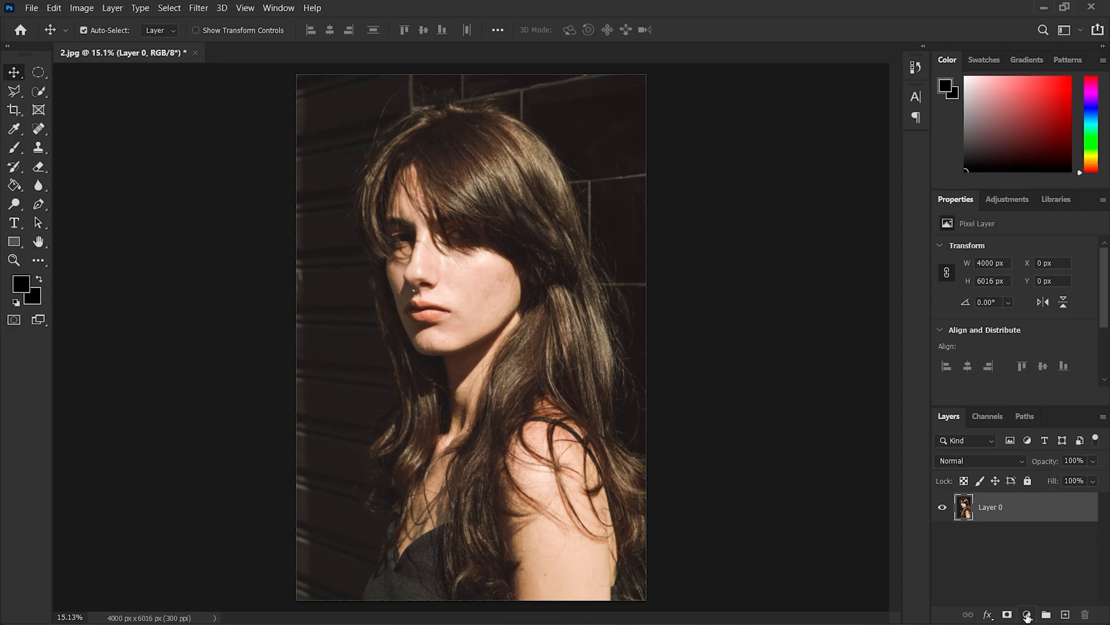
- Add a Solid Color fill layer in bright blue (#1200ff) above the portrait
{"action": "left_click", "coordinate": [1025, 614]}
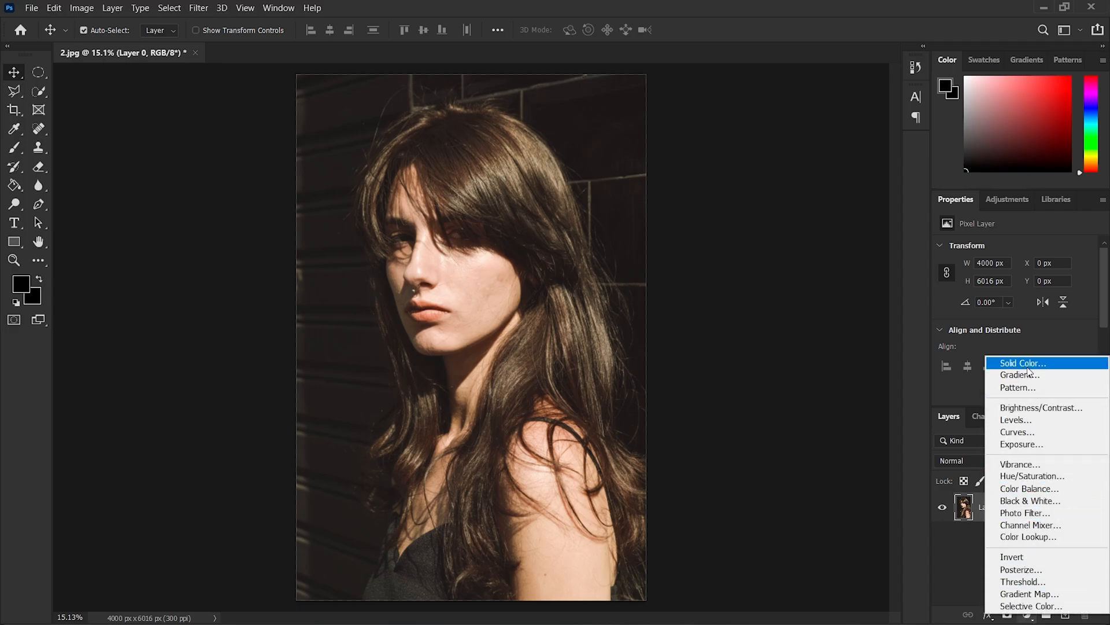
{"action": "left_click", "coordinate": [1021, 363]}
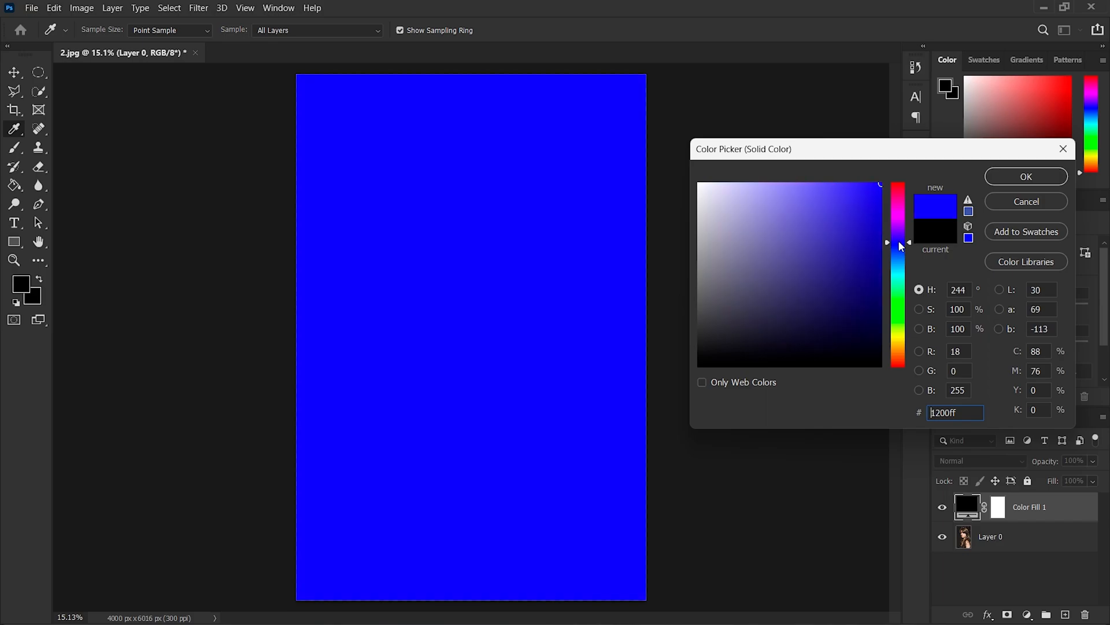
{"action": "left_click", "coordinate": [1025, 176]}
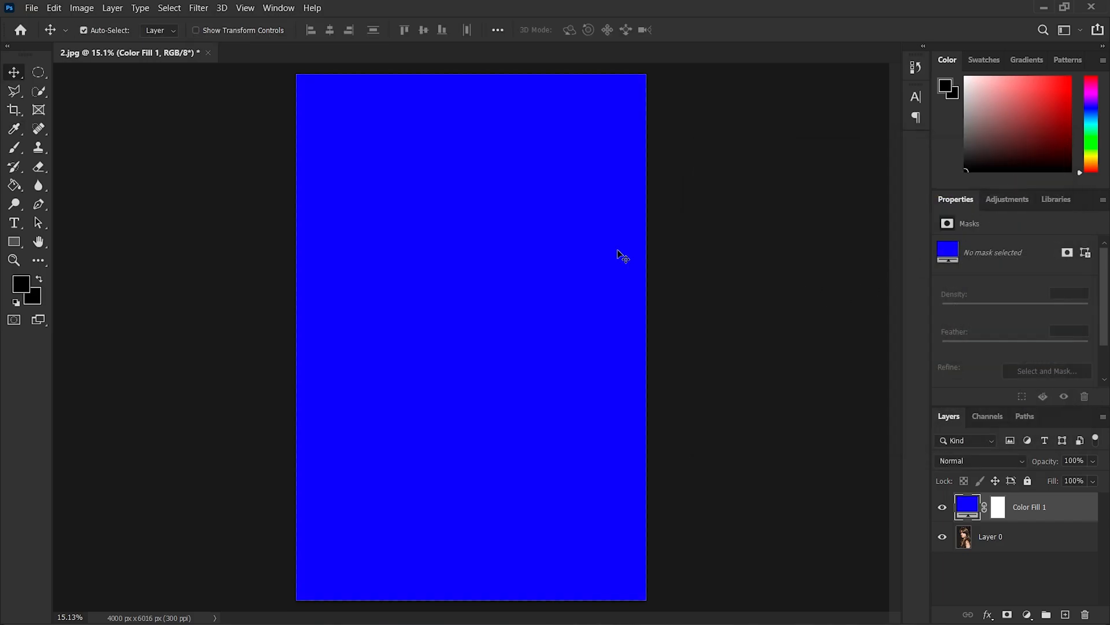
{"action": "mouse_move", "coordinate": [980, 461]}
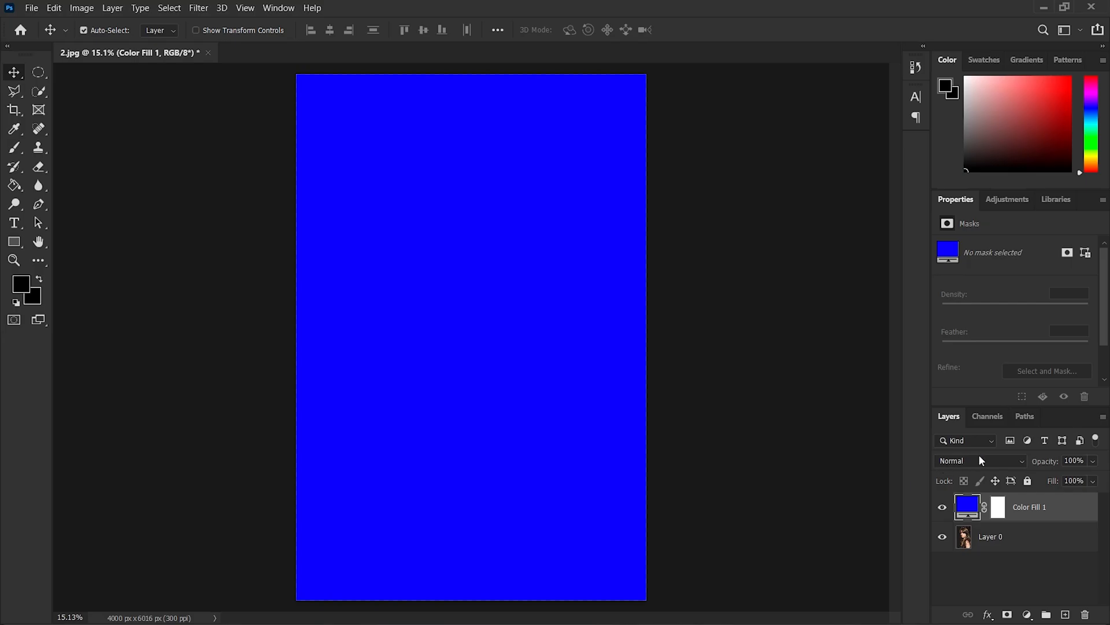
- Blend Color Fill 1 in Color mode at 50% opacity, then duplicate it
{"action": "left_click", "coordinate": [979, 460]}
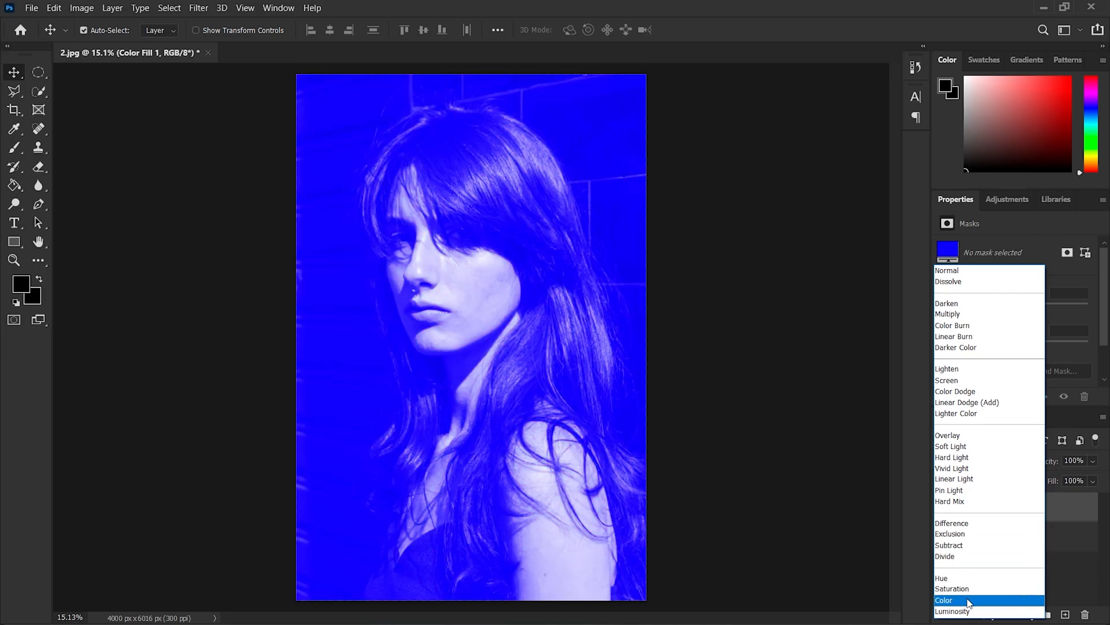
{"action": "left_click", "coordinate": [944, 599]}
{"action": "type", "text": "50"}
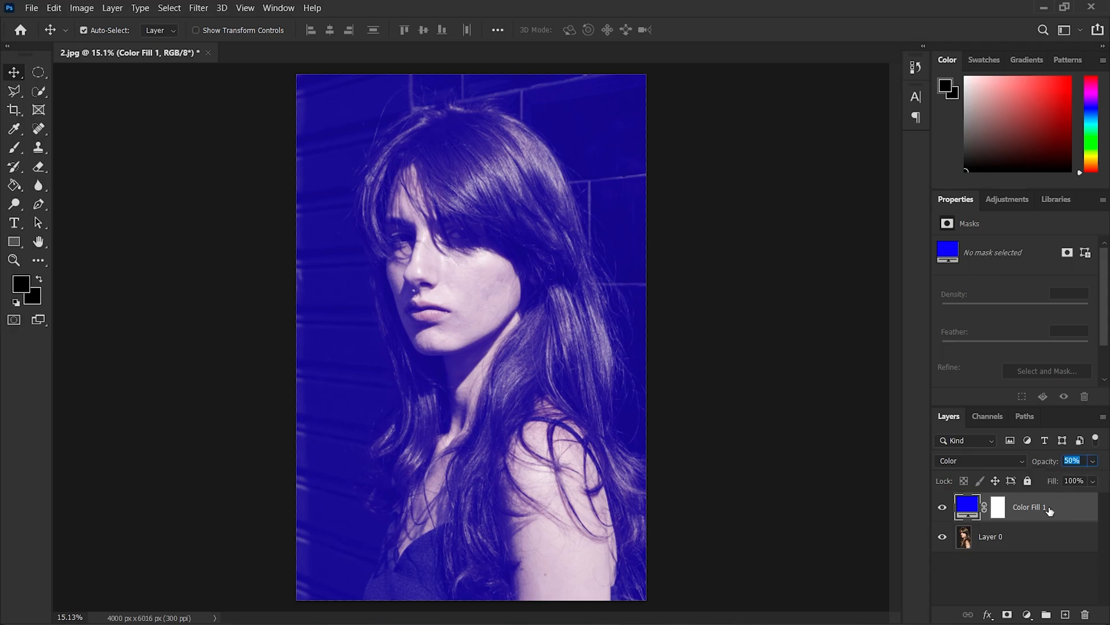
{"action": "key", "text": "ctrl+j"}
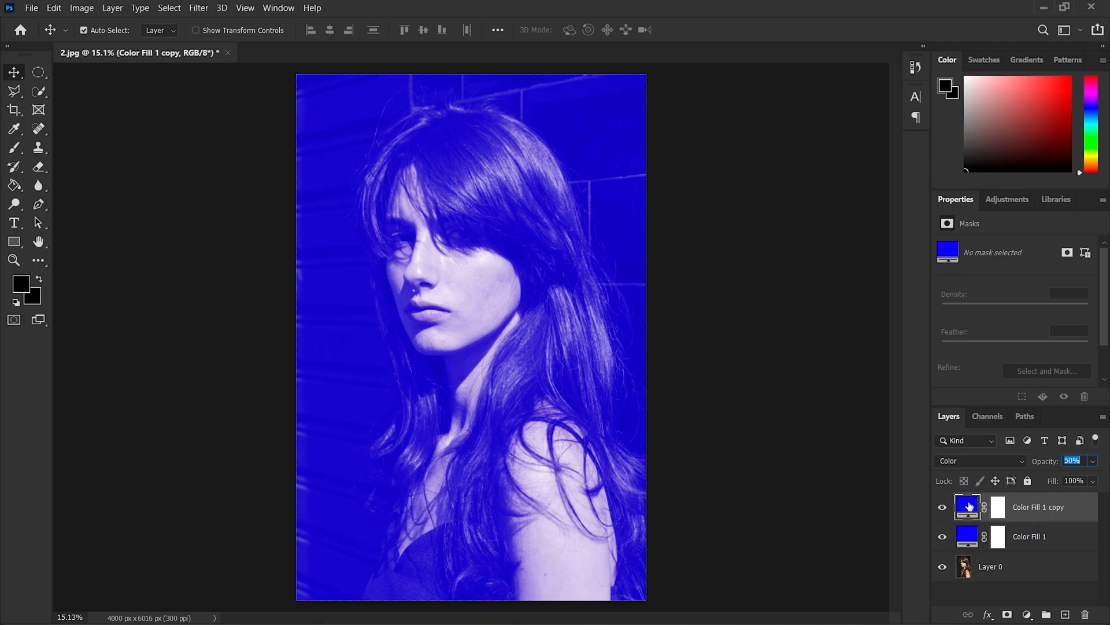
- Change the duplicated fill's colour to red (#ff001e)
{"action": "double_click", "coordinate": [966, 506]}
{"action": "type", "text": "ff001e"}
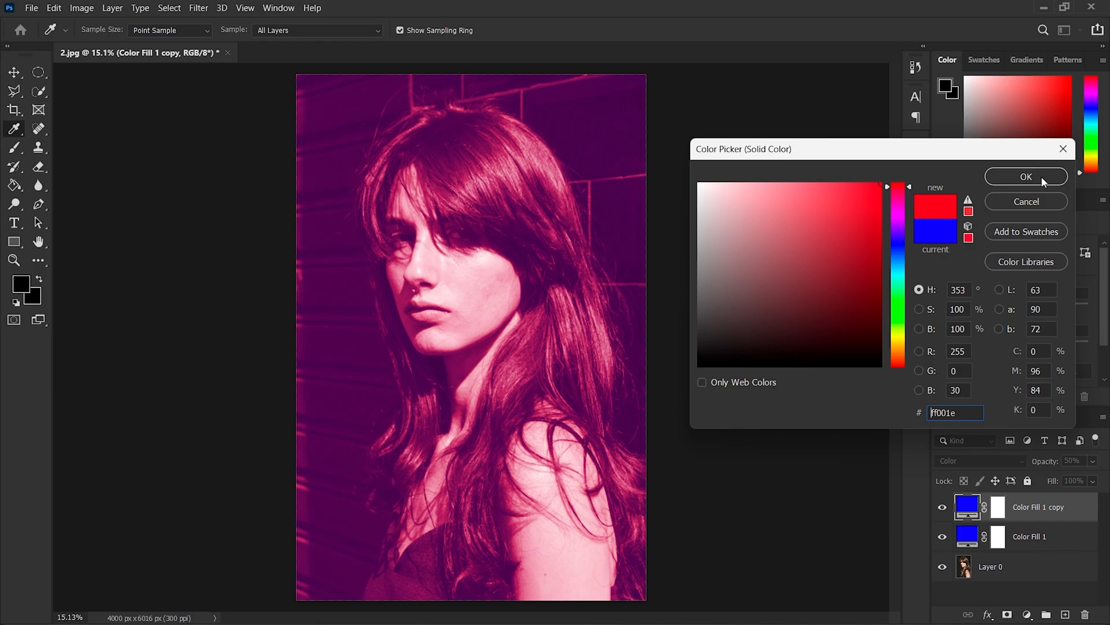
{"action": "left_click", "coordinate": [1025, 176]}
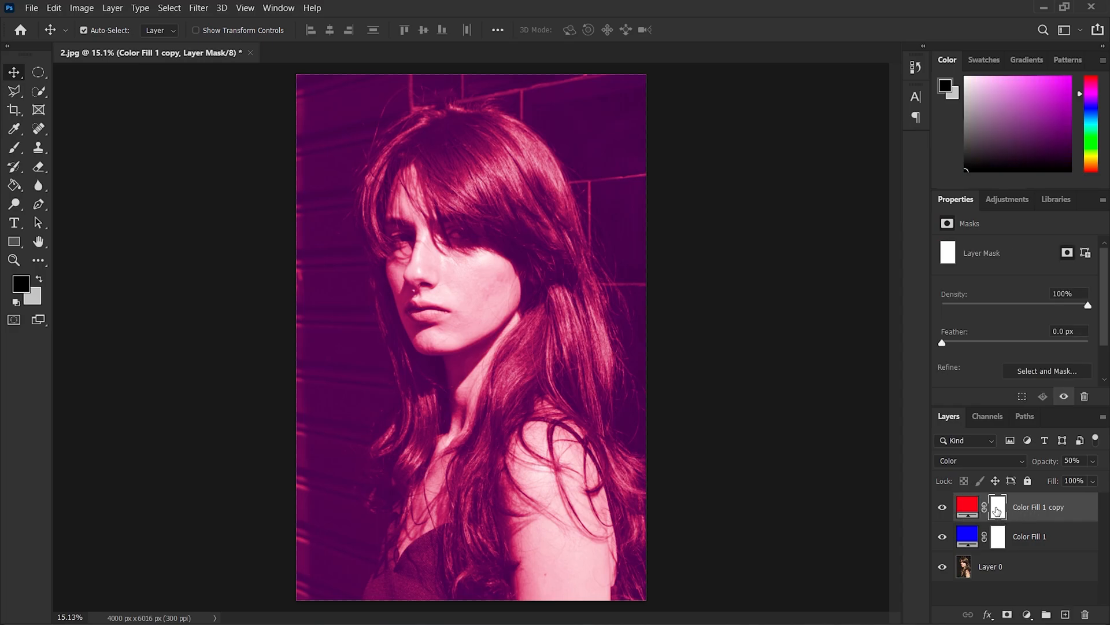
{"action": "mouse_move", "coordinate": [14, 147]}
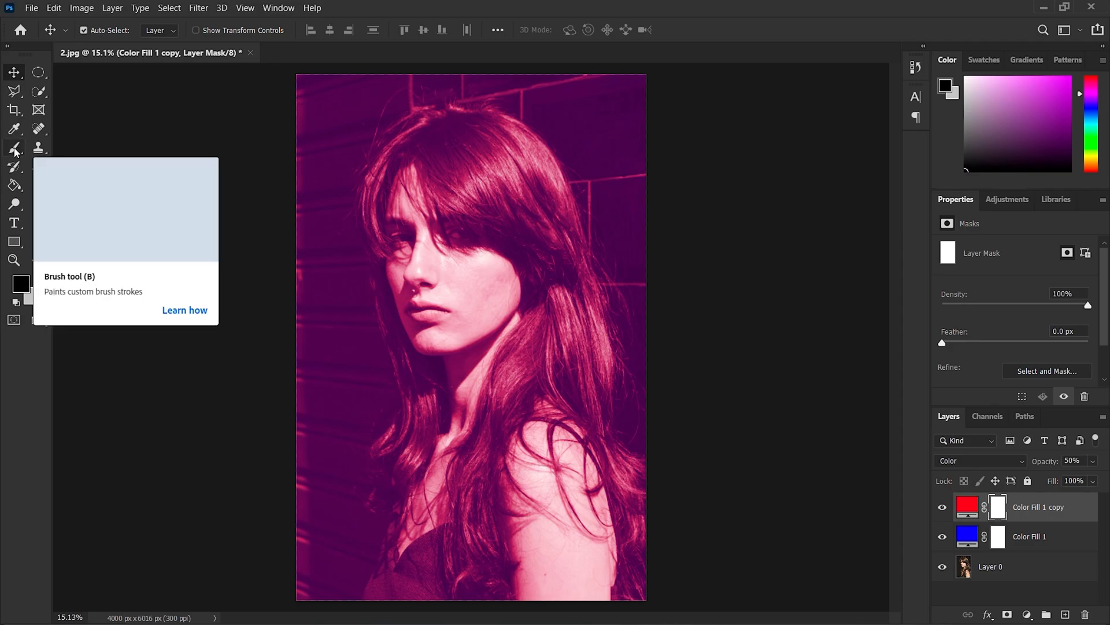
- Paint black with a soft brush into the red fill's mask to reveal blue on the face's left side
{"action": "left_click", "coordinate": [14, 148]}
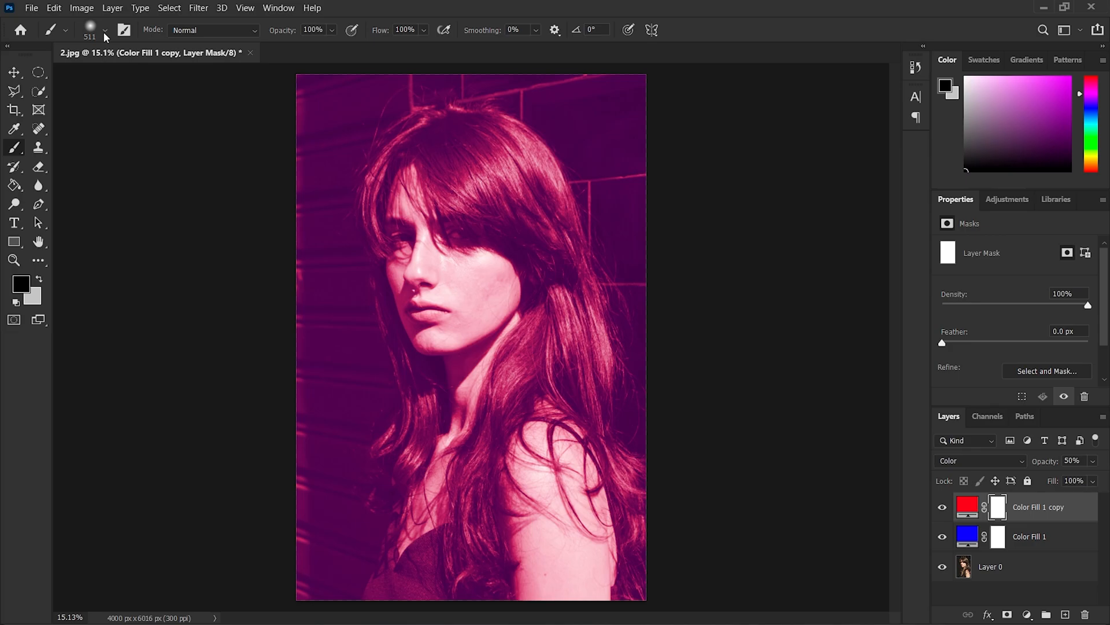
{"action": "left_click", "coordinate": [104, 30]}
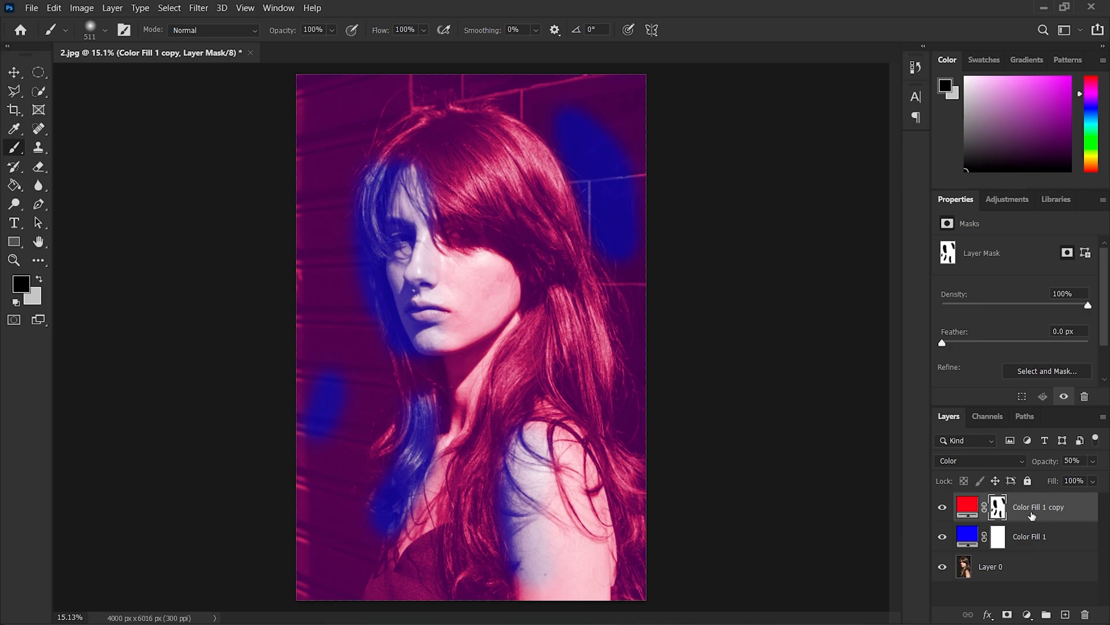
{"action": "mouse_move", "coordinate": [1051, 511]}
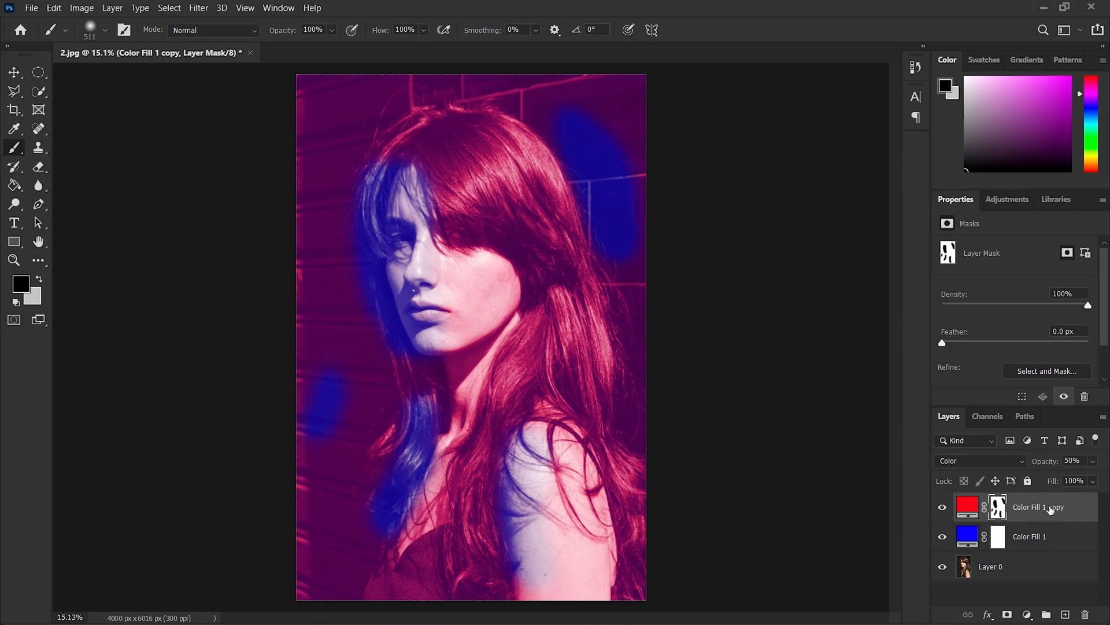
{"action": "mouse_move", "coordinate": [1051, 509]}
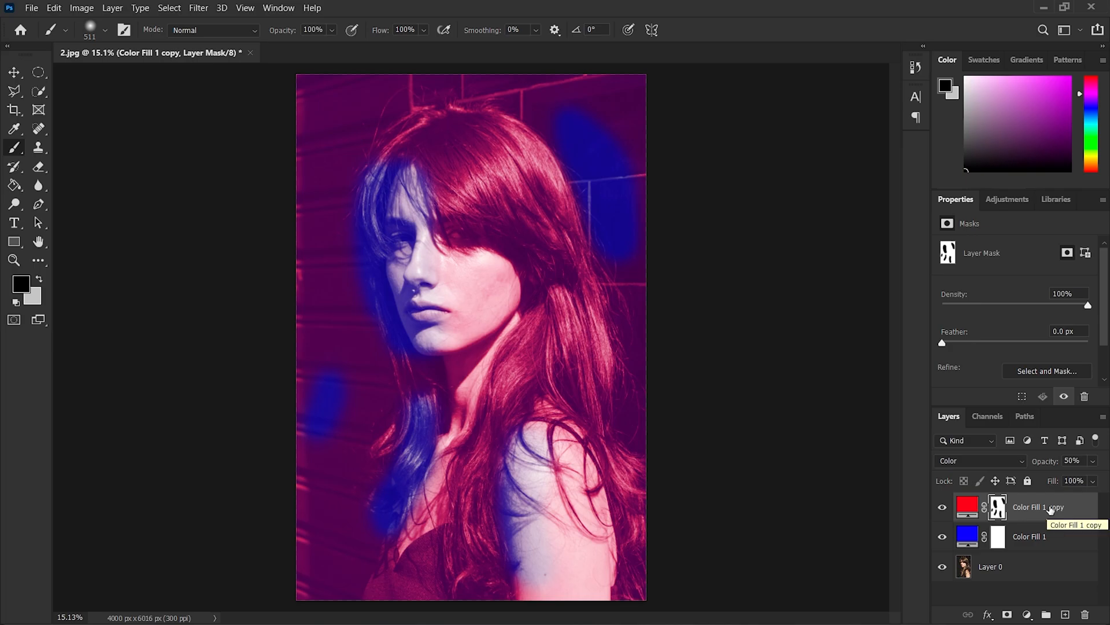
{"action": "mouse_move", "coordinate": [981, 376]}
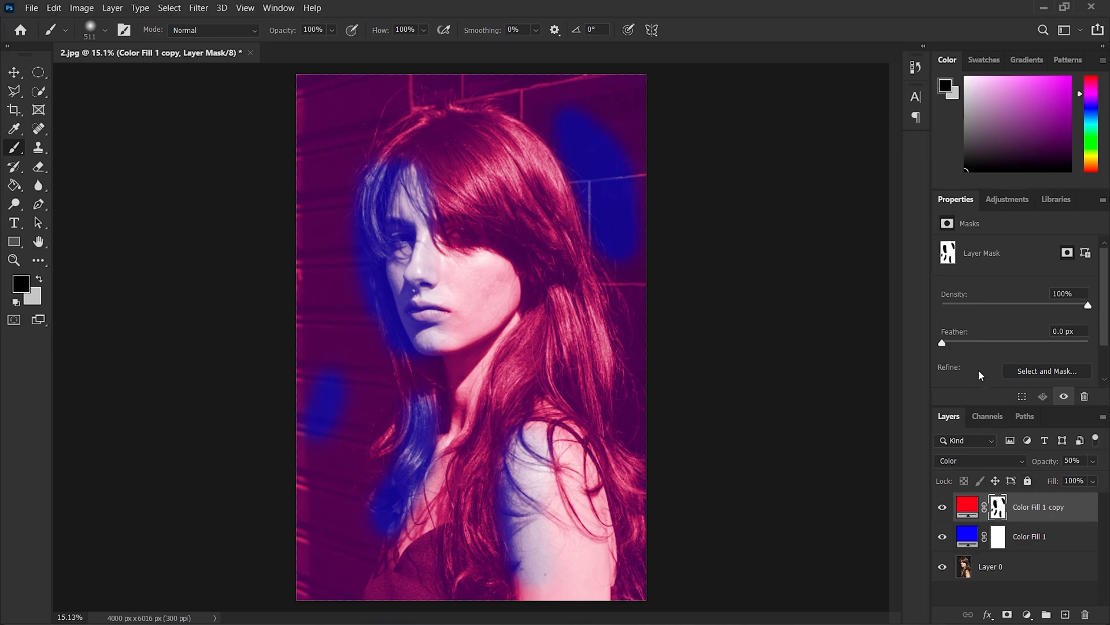
{"action": "mouse_move", "coordinate": [971, 348]}
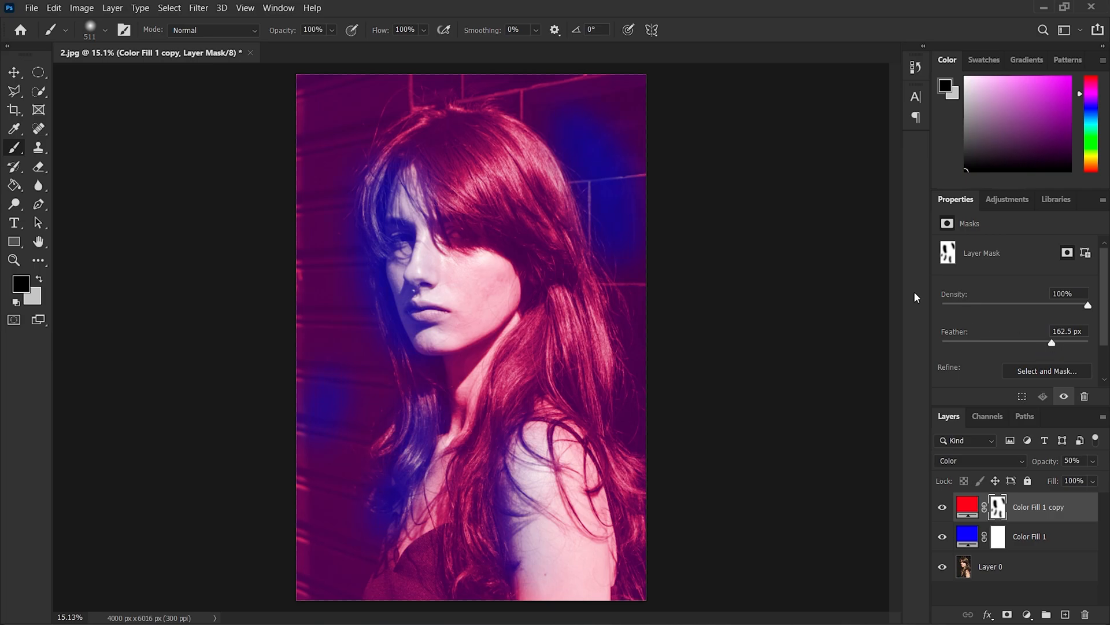
{"action": "mouse_move", "coordinate": [986, 597]}
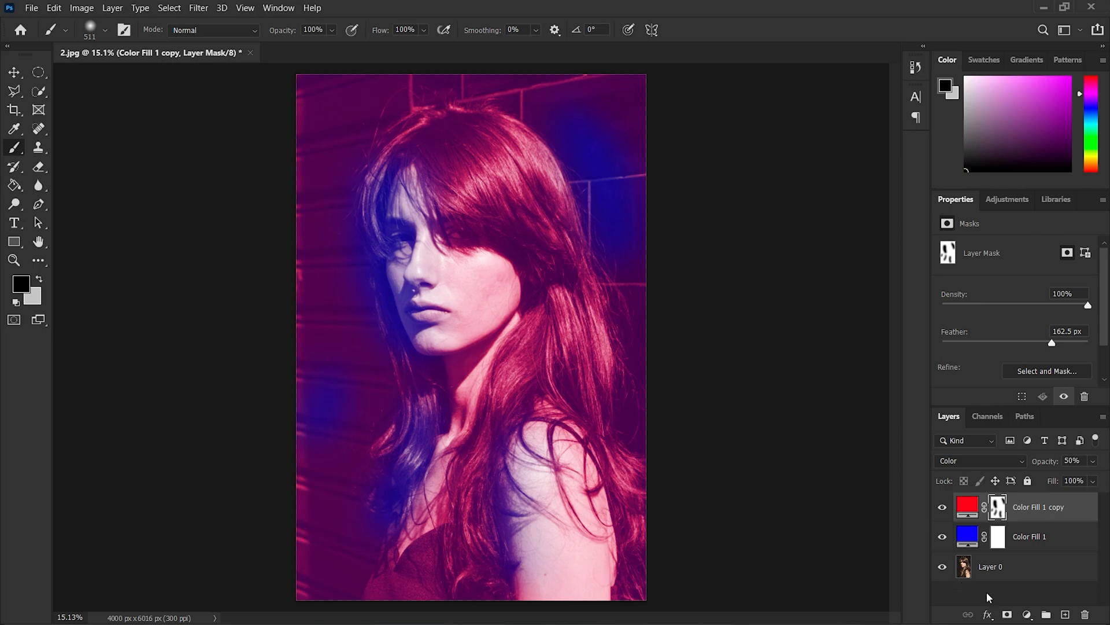
{"action": "mouse_move", "coordinate": [1025, 571]}
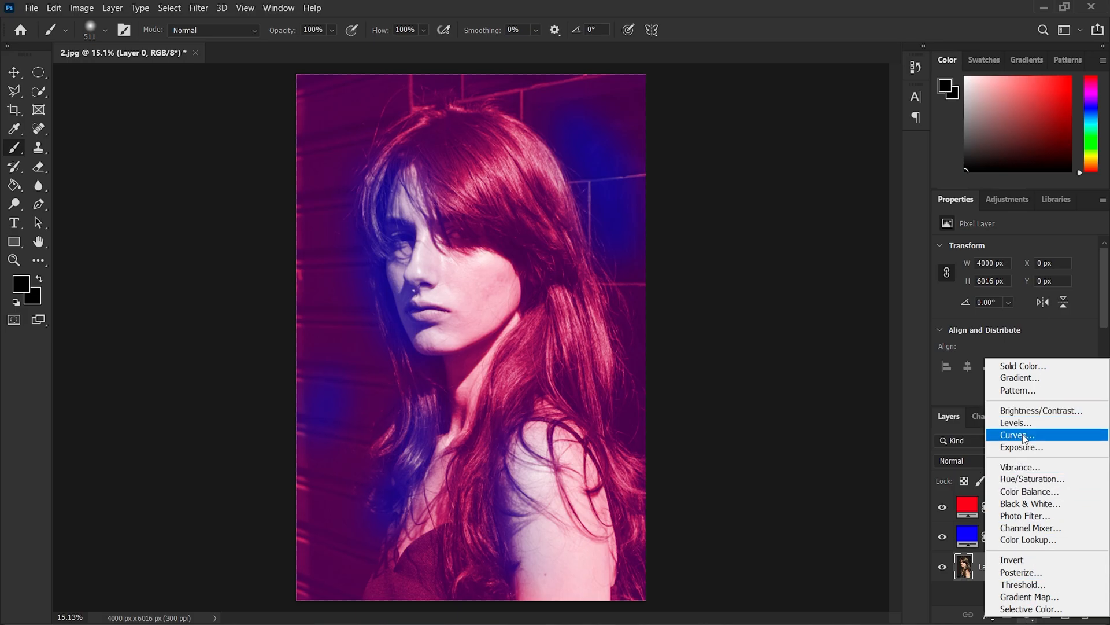
- Add a Levels adjustment above Layer 0 with black input raised to 29
{"action": "left_click", "coordinate": [1016, 422]}
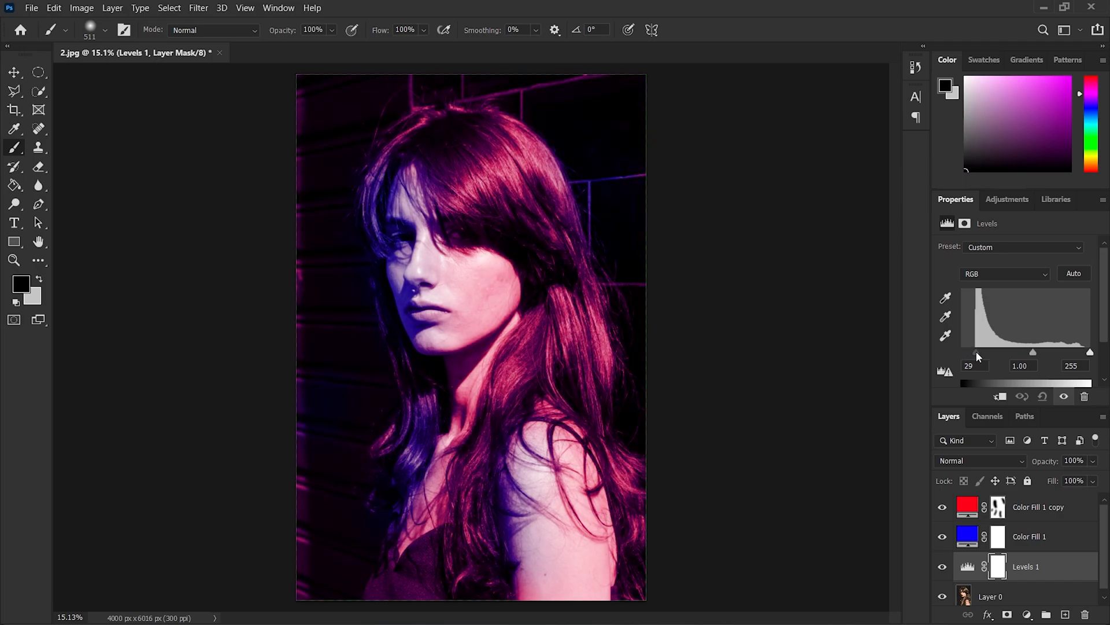
{"action": "mouse_move", "coordinate": [444, 348]}
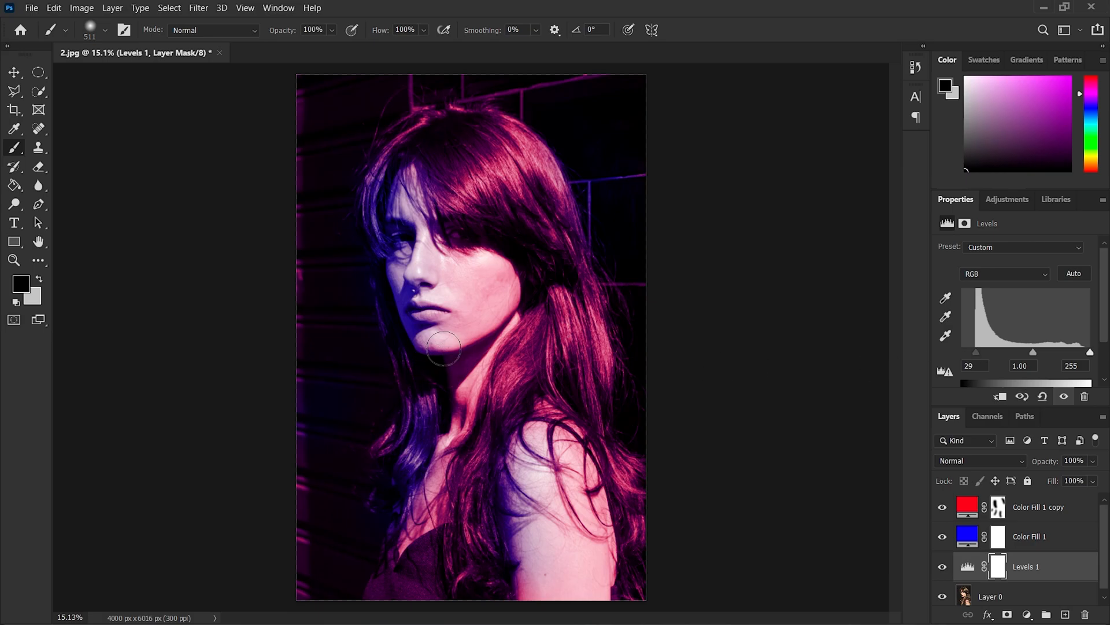